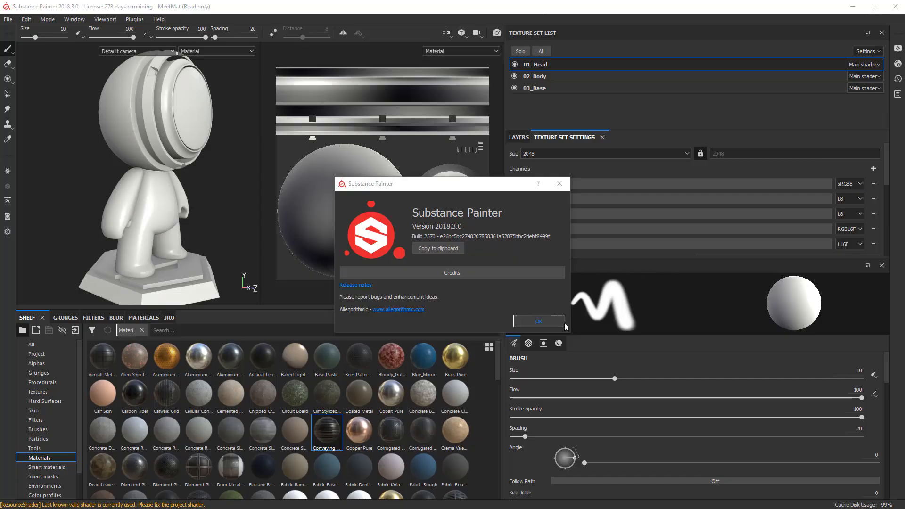
{"action": "mouse_move", "coordinate": [316, 167]}
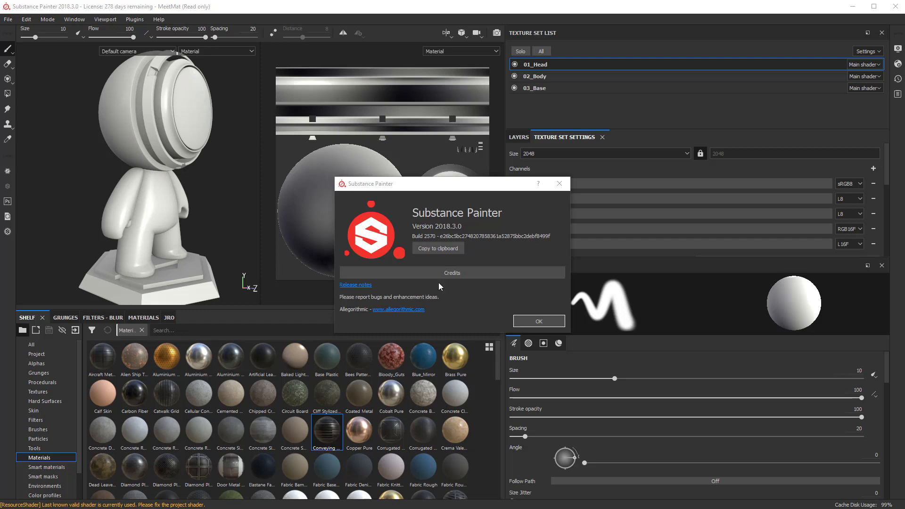
{"action": "mouse_move", "coordinate": [501, 227]}
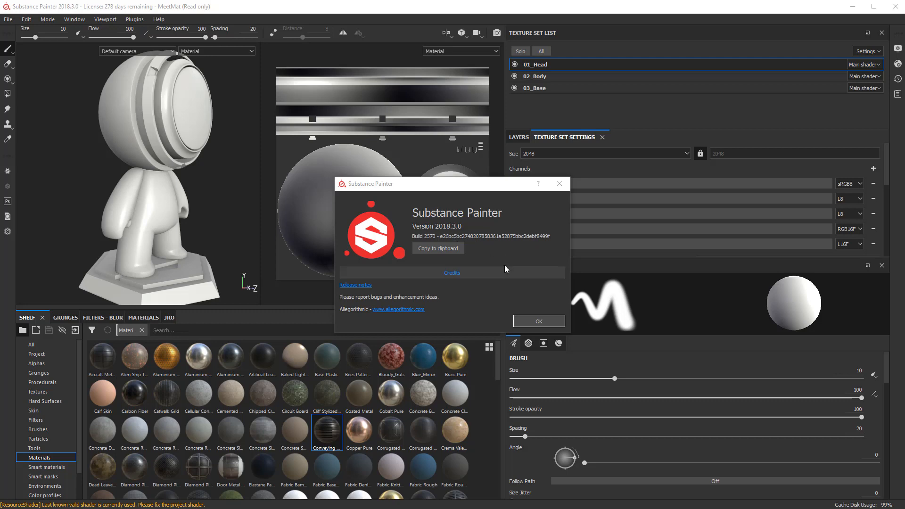
{"action": "mouse_move", "coordinate": [452, 273]}
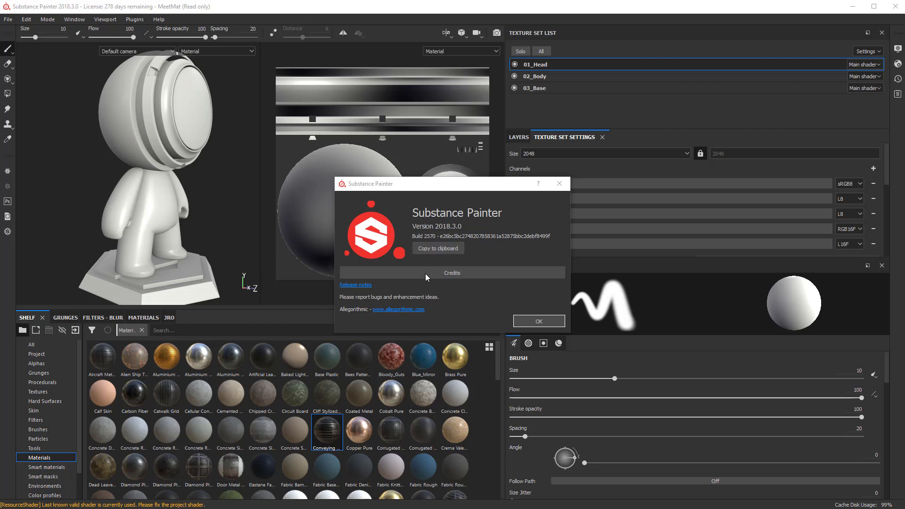
{"action": "mouse_move", "coordinate": [556, 195]}
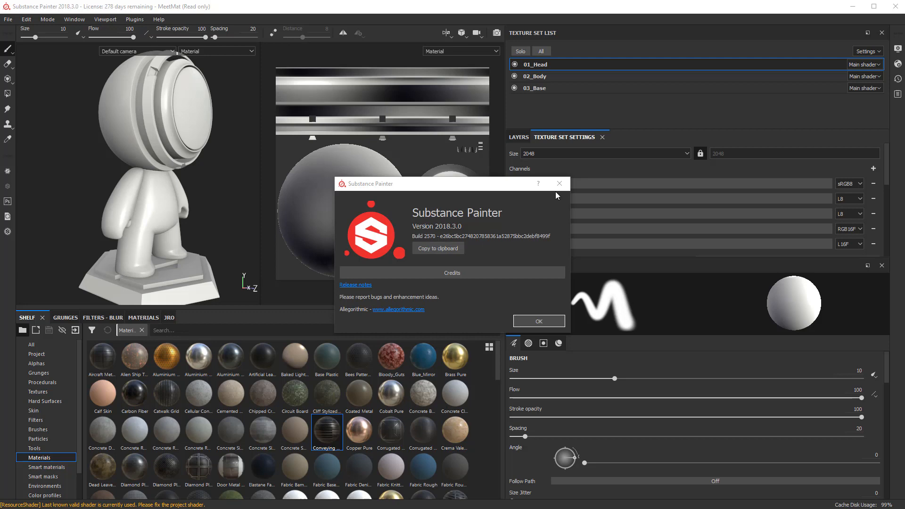
{"action": "mouse_move", "coordinate": [472, 239]}
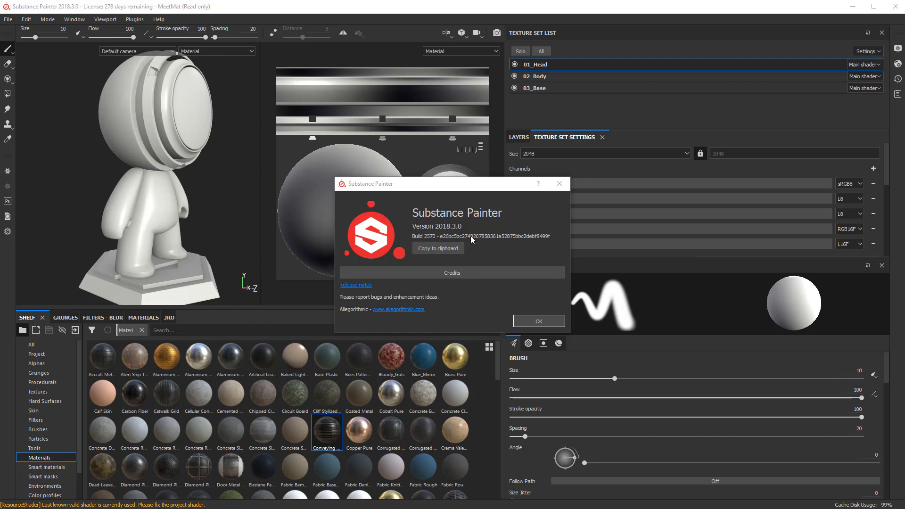
{"action": "mouse_move", "coordinate": [485, 240]}
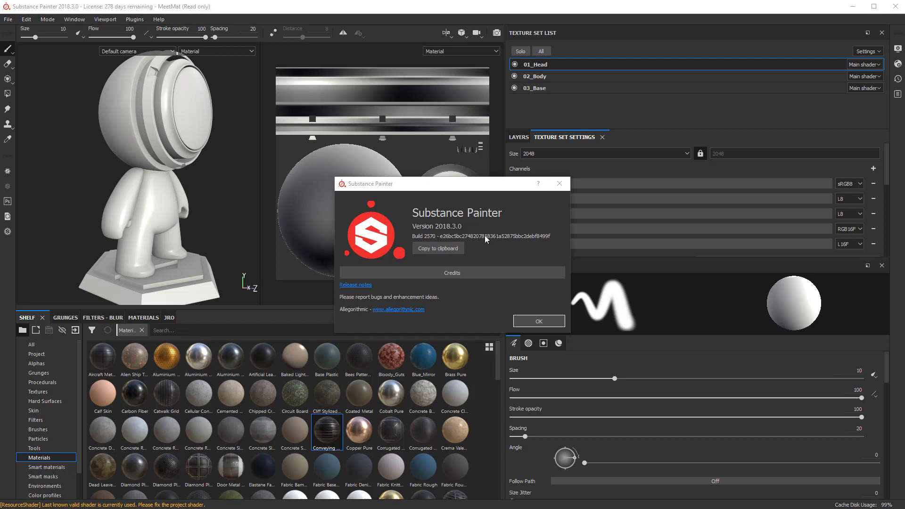
{"action": "mouse_move", "coordinate": [204, 146]}
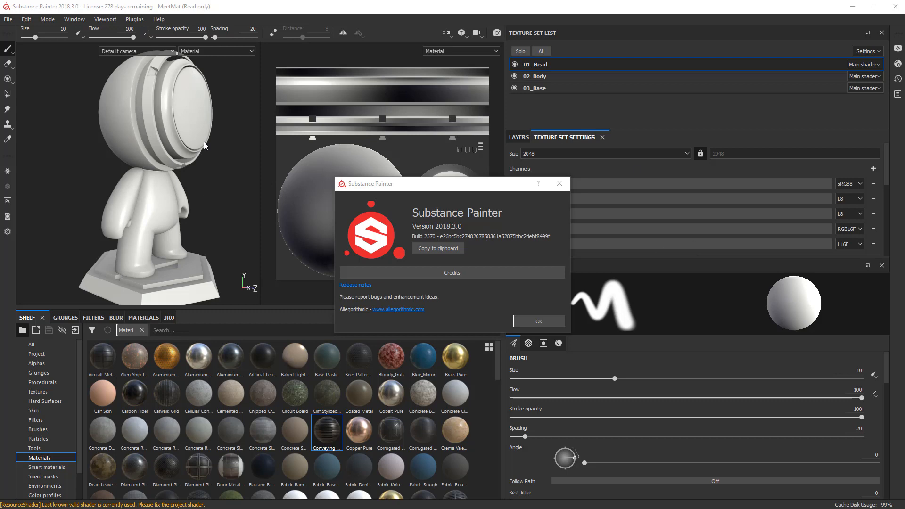
{"action": "mouse_move", "coordinate": [495, 207]}
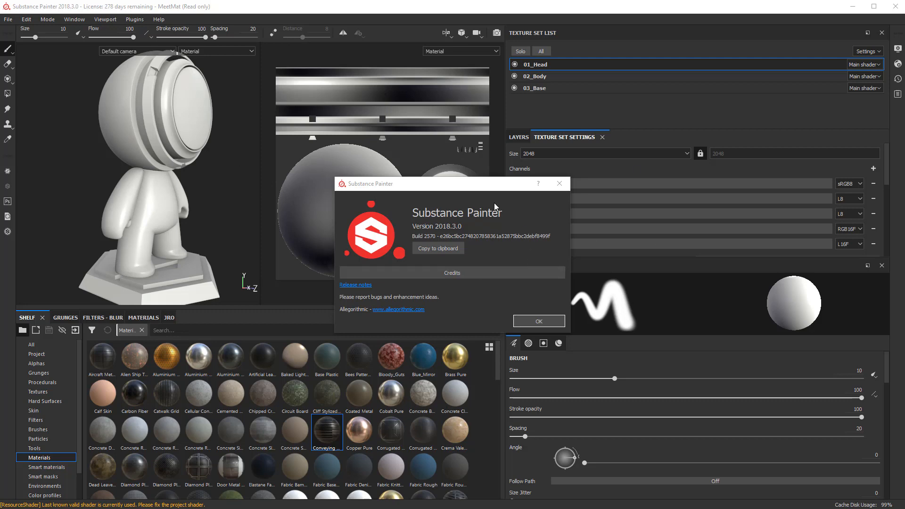
{"action": "mouse_move", "coordinate": [447, 305]}
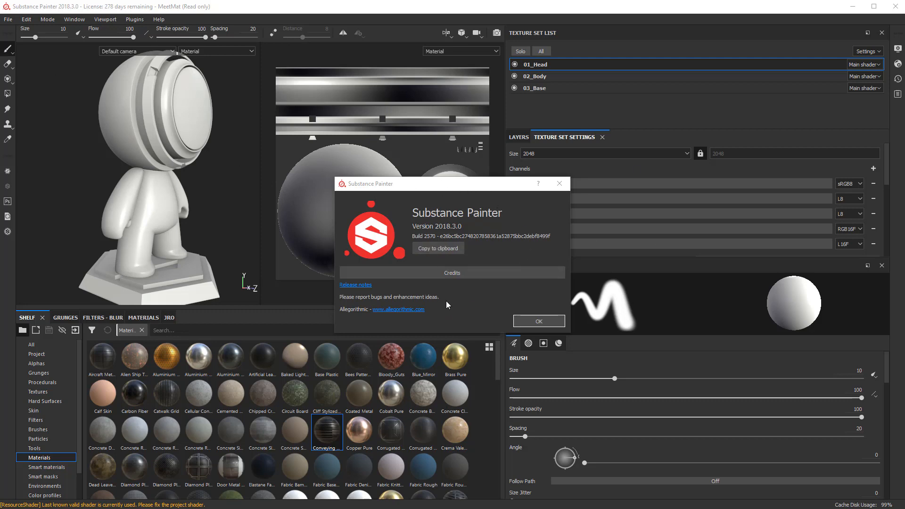
- Dismiss the About Substance Painter 2018.3.0 version window
{"action": "left_click", "coordinate": [537, 321]}
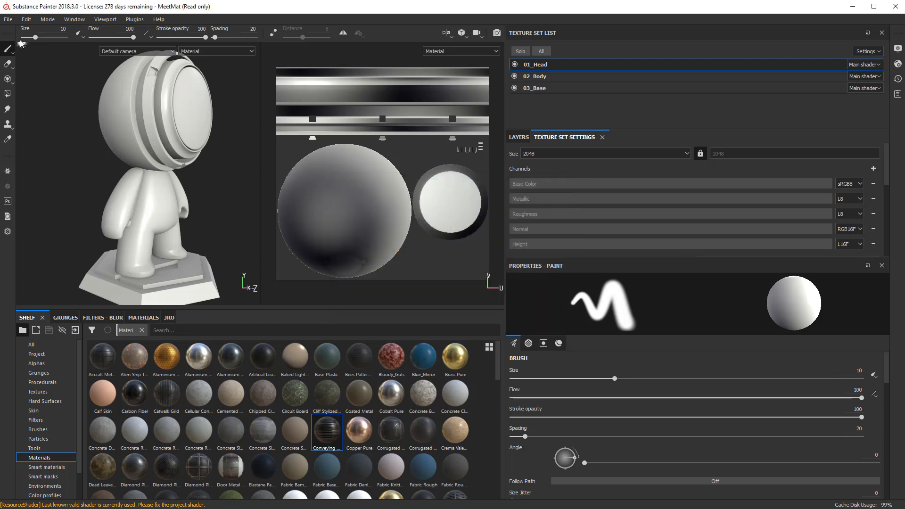
- Reopen MeetMat from the bundled samples folder, discarding the current project's changes
{"action": "left_click", "coordinate": [8, 19]}
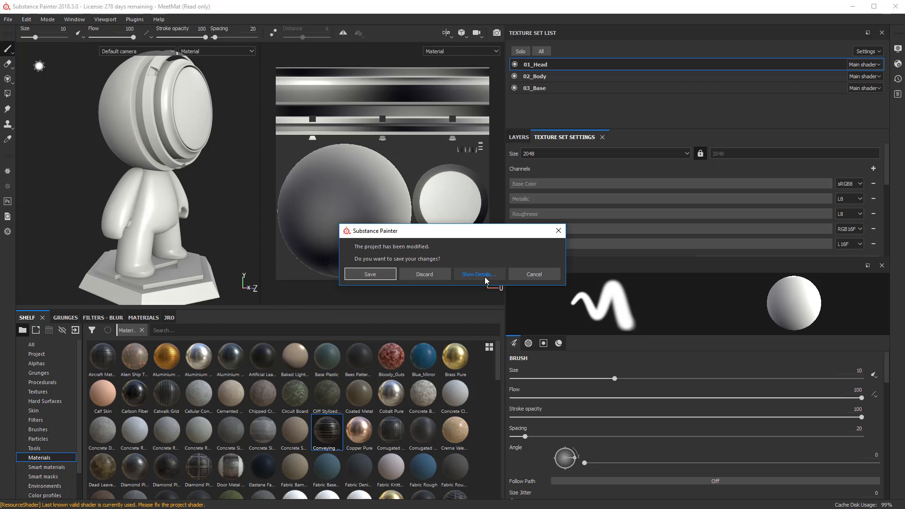
{"action": "left_click", "coordinate": [424, 275]}
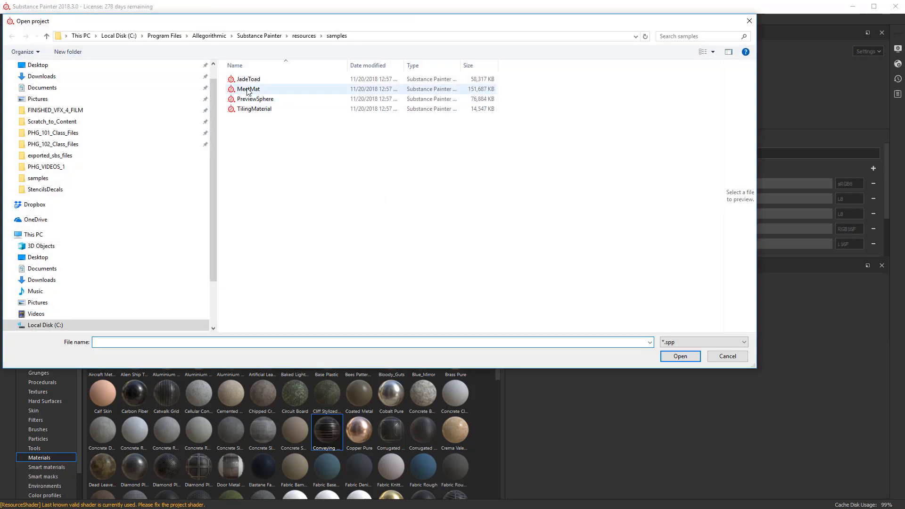
{"action": "double_click", "coordinate": [249, 90]}
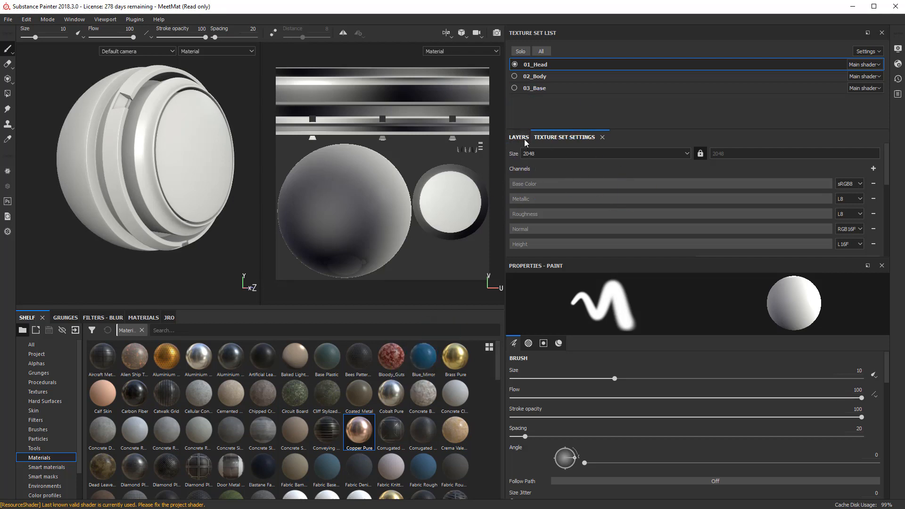
- Show the head's layer stack with Copper Pure and delete the empty Layer 1
{"action": "left_click", "coordinate": [518, 136]}
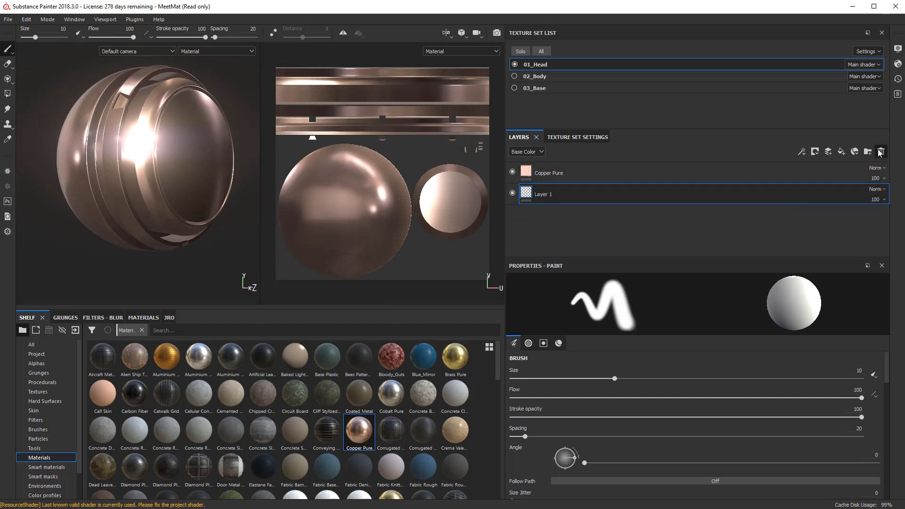
{"action": "left_click", "coordinate": [881, 151]}
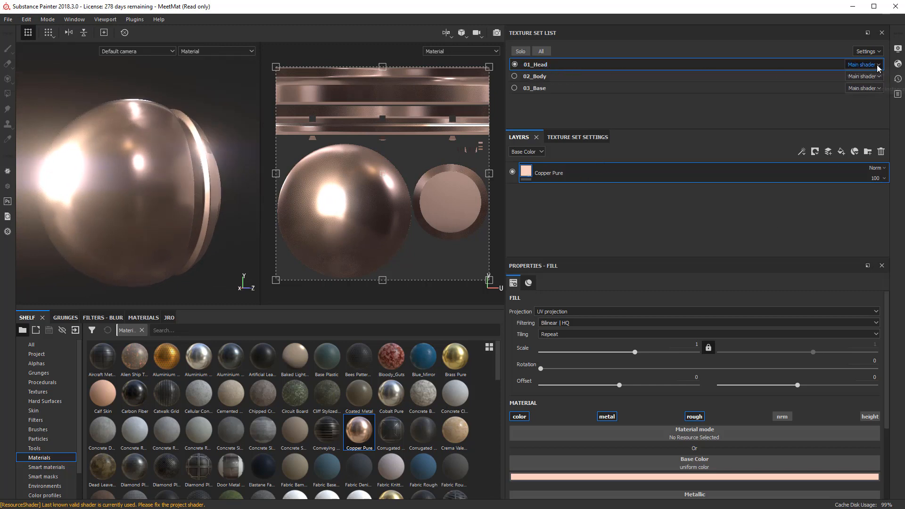
- Create a shader instance for 01_Head and switch it to pbr-metal-rough-anisotropy-angle
{"action": "left_click", "coordinate": [864, 64]}
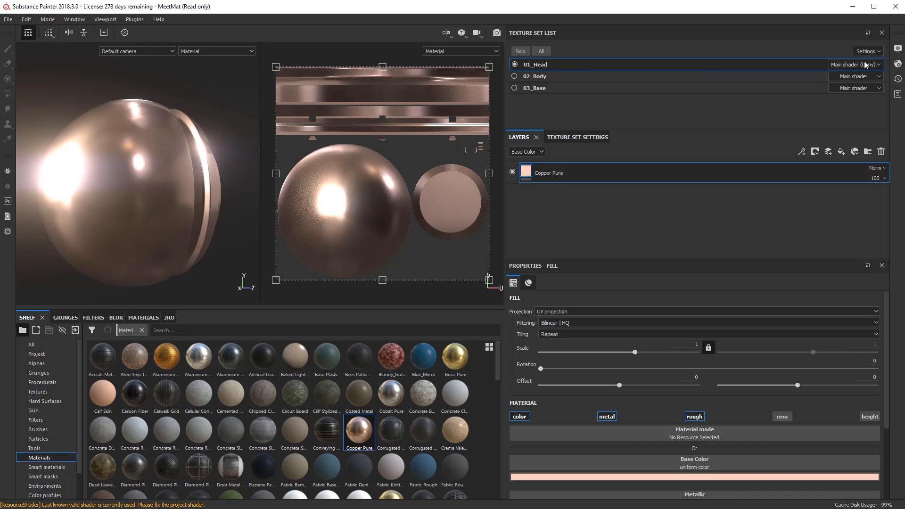
{"action": "left_click", "coordinate": [856, 64]}
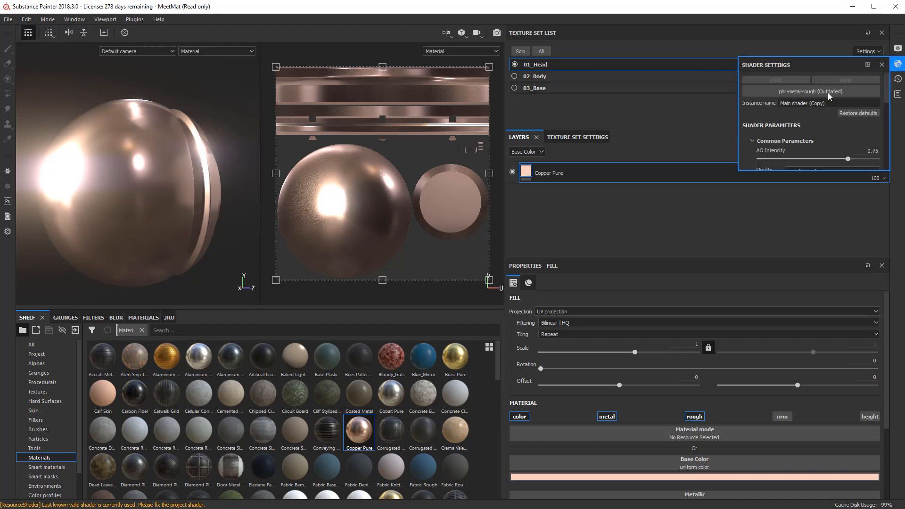
{"action": "left_click", "coordinate": [811, 91]}
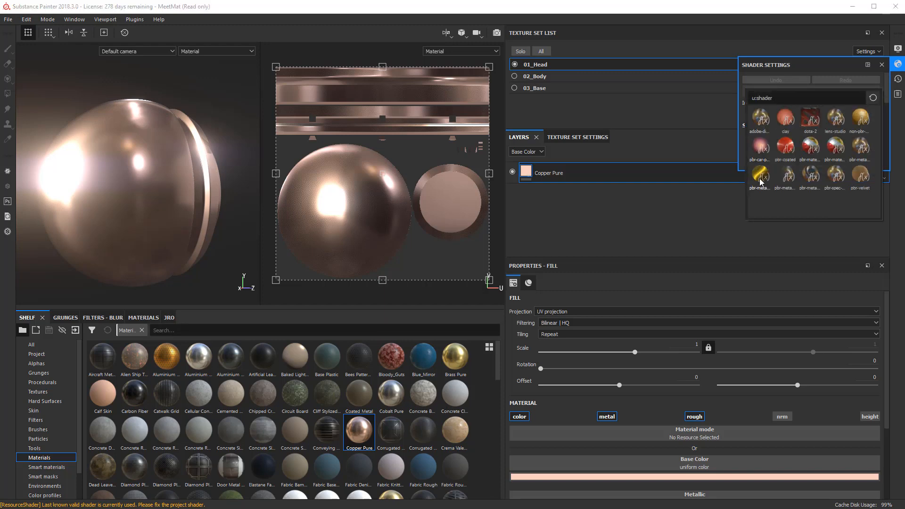
{"action": "mouse_move", "coordinate": [761, 176]}
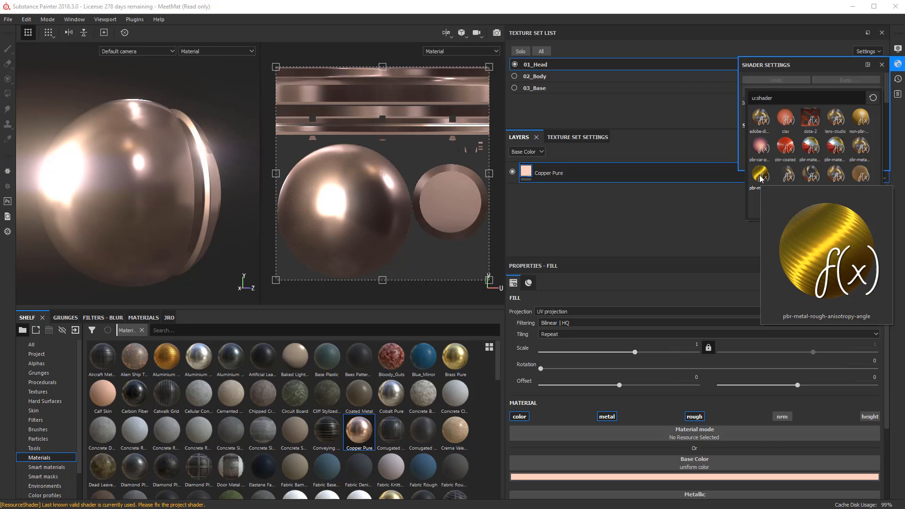
{"action": "left_click", "coordinate": [759, 174]}
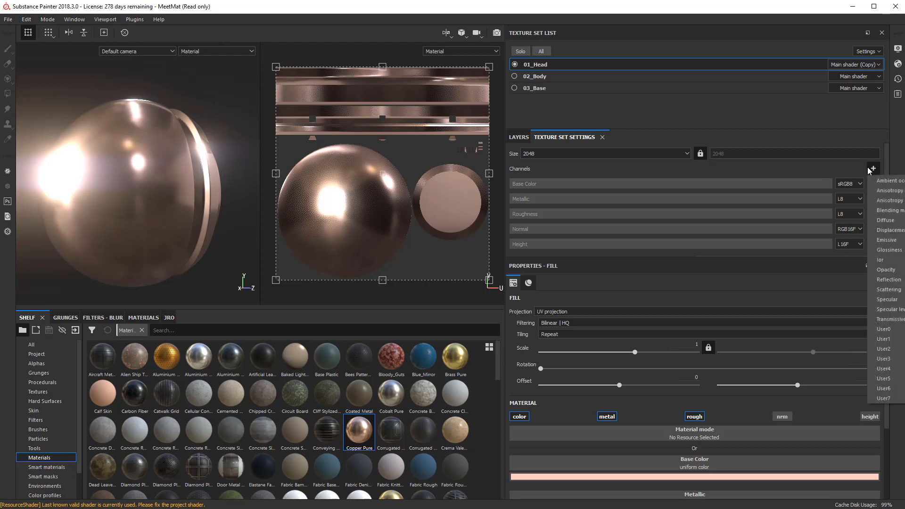
{"action": "mouse_move", "coordinate": [886, 240]}
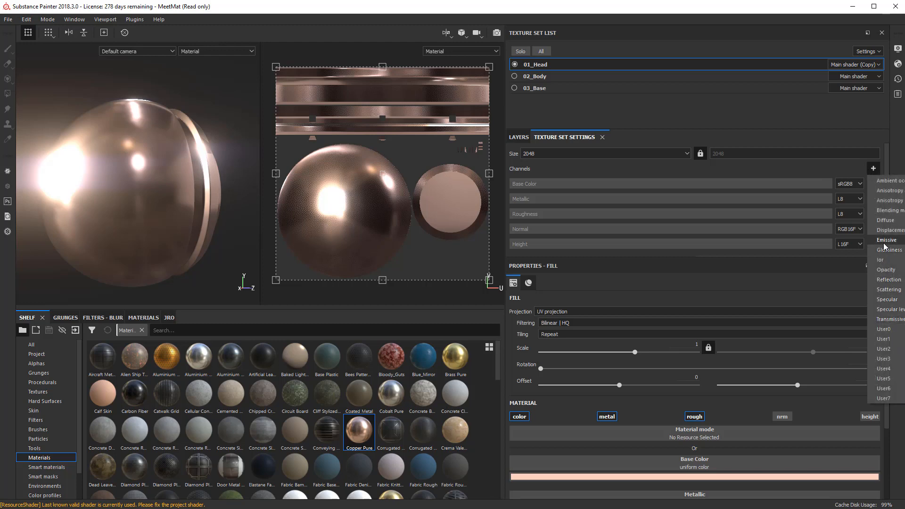
{"action": "mouse_move", "coordinate": [890, 201]}
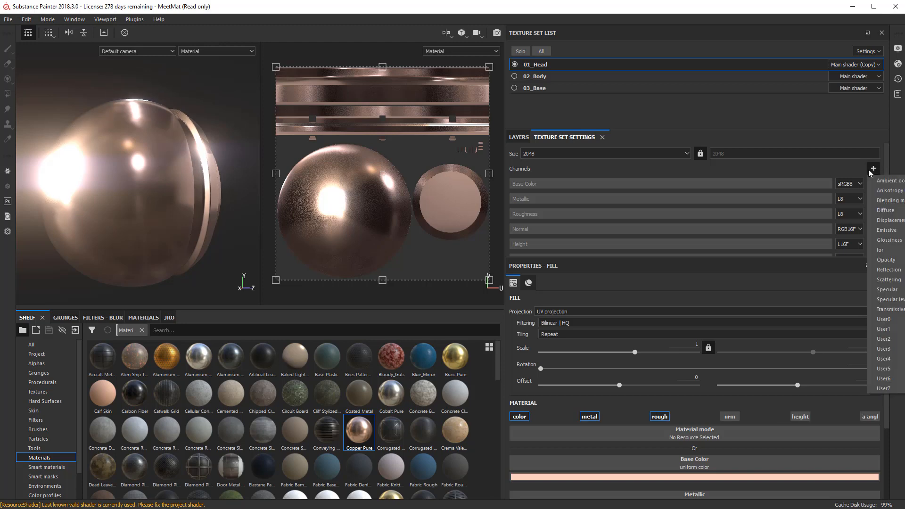
{"action": "mouse_move", "coordinate": [889, 190]}
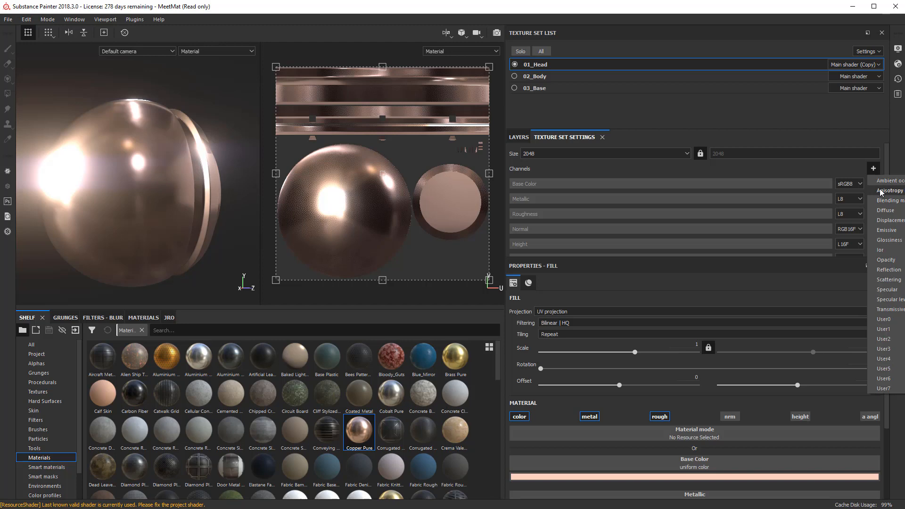
- Add Anisotropy angle and Anisotropy level channels to the head's texture set
{"action": "left_click", "coordinate": [889, 190]}
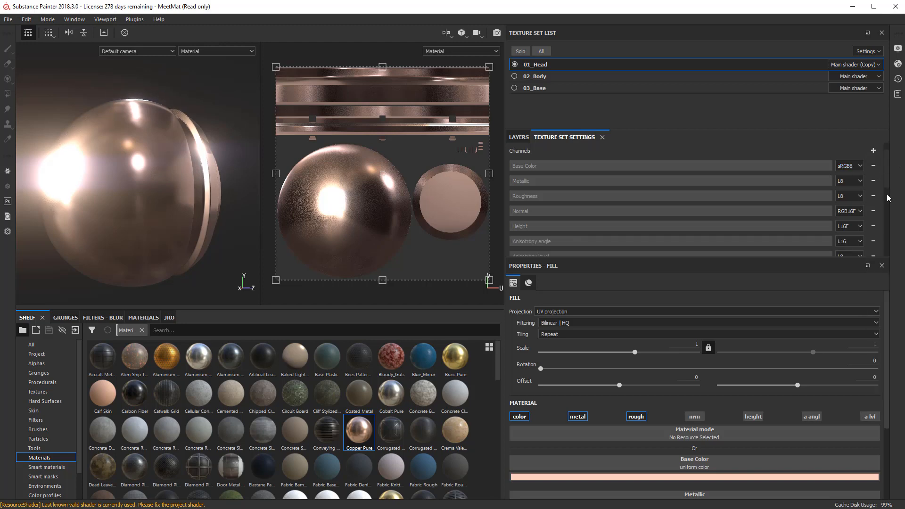
{"action": "mouse_move", "coordinate": [575, 122]}
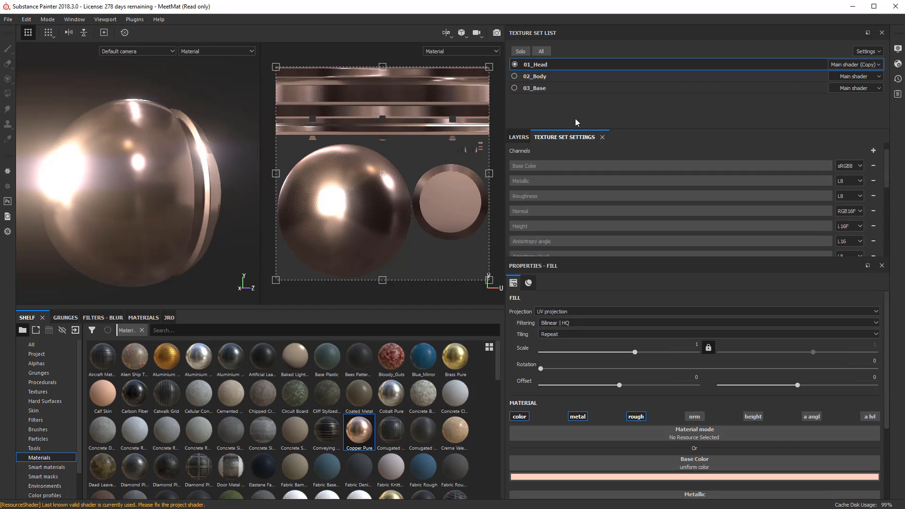
{"action": "left_click", "coordinate": [517, 136]}
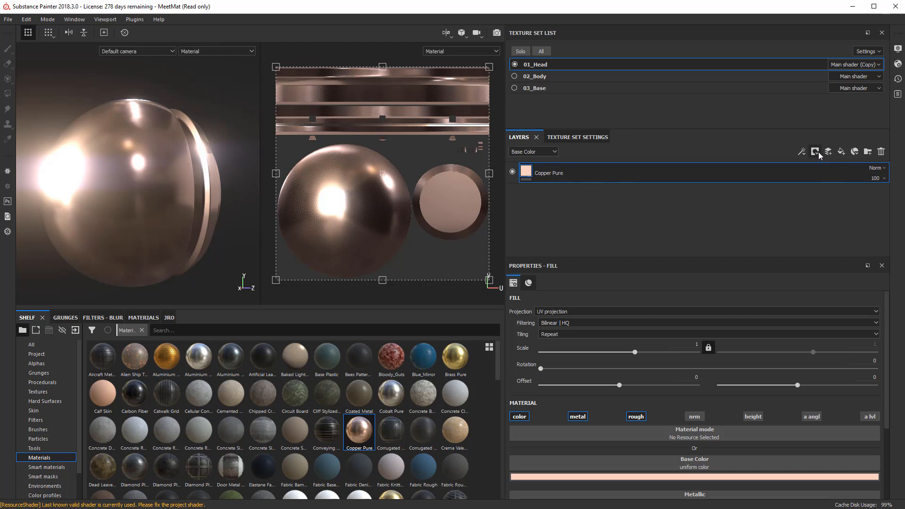
{"action": "mouse_move", "coordinate": [712, 192]}
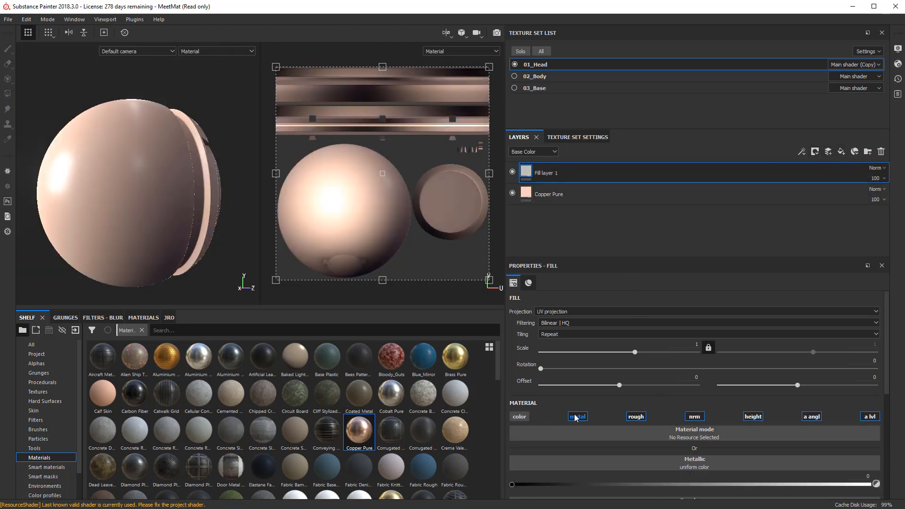
- Limit the new fill layer to anisotropy angle 0.481 and level 0.8732
{"action": "left_click", "coordinate": [811, 416]}
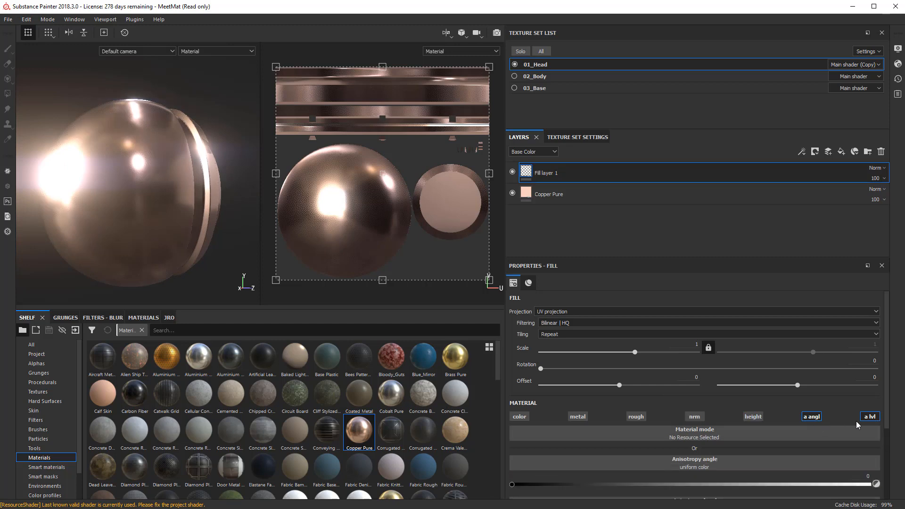
{"action": "scroll", "scroll_direction": "down", "scroll_amount": 3}
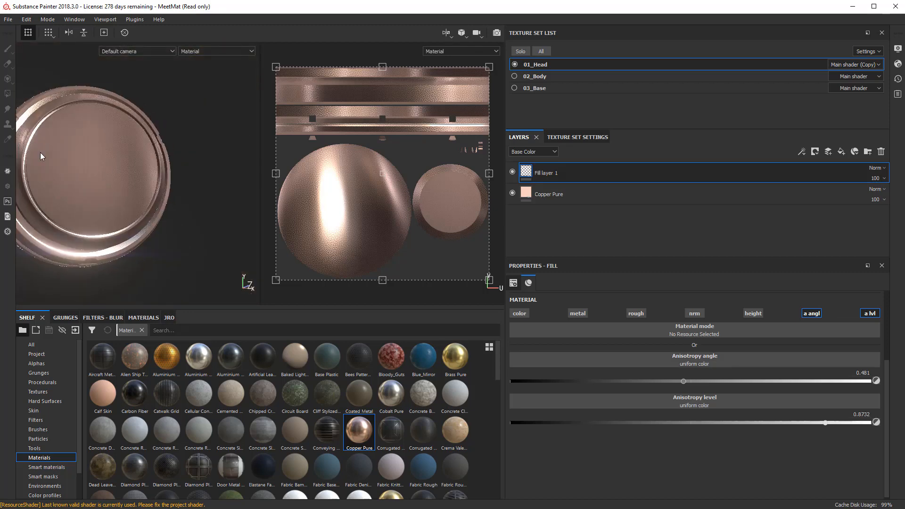
{"action": "left_click_drag", "start_coordinate": [41, 157], "coordinate": [136, 191]}
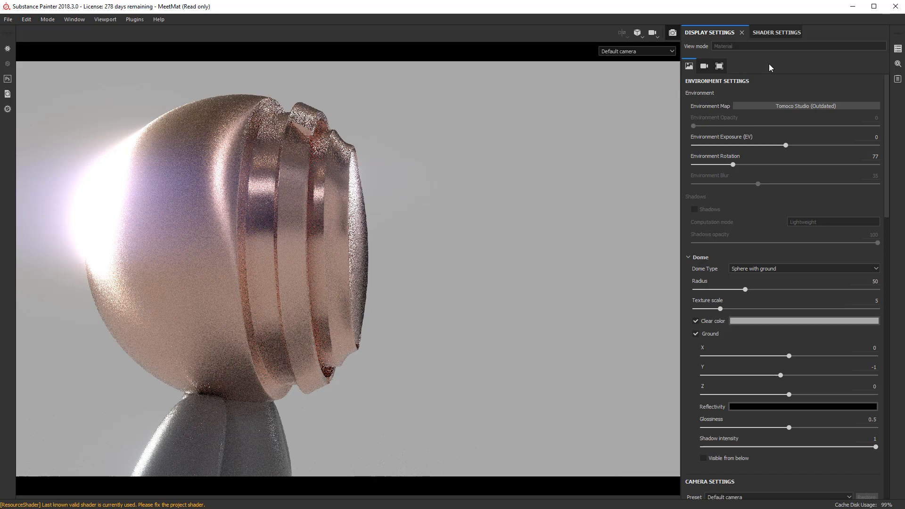
- Set the head shader's IOR slider to 2.4, briefly checking Display Settings
{"action": "left_click", "coordinate": [776, 33]}
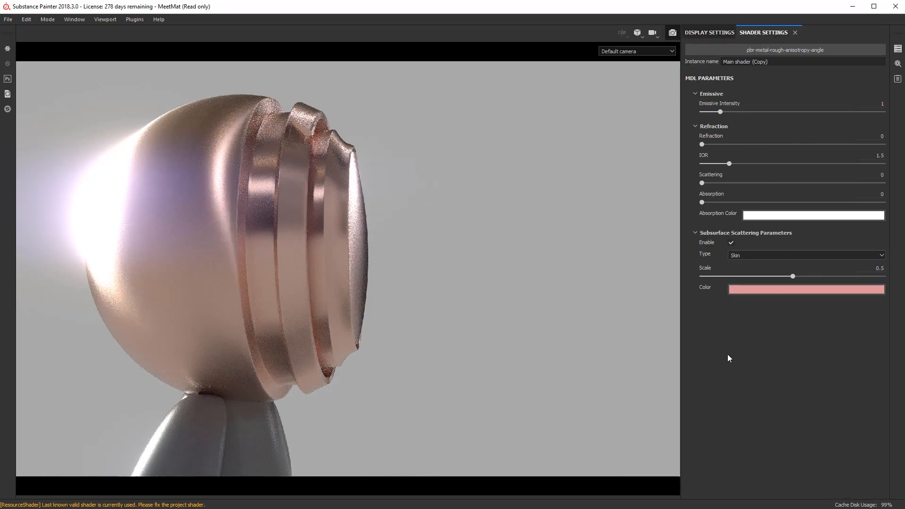
{"action": "left_click", "coordinate": [730, 164]}
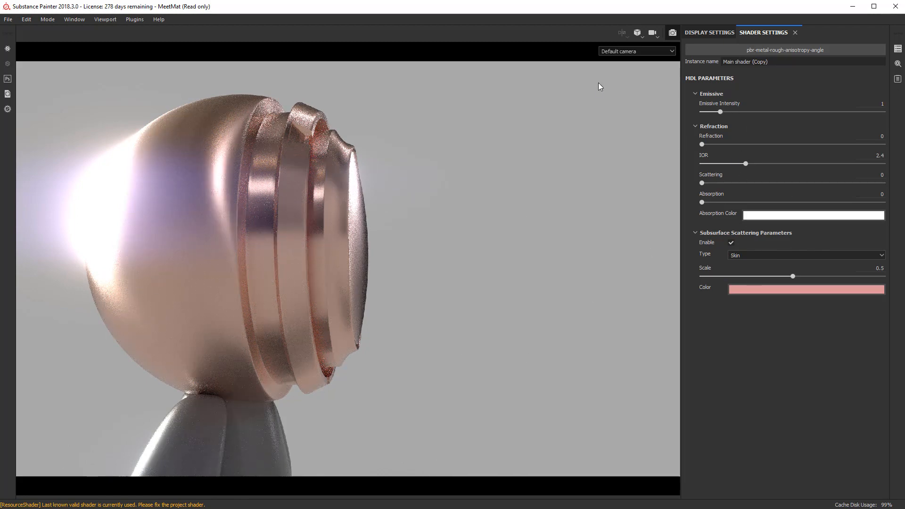
{"action": "left_click", "coordinate": [710, 32]}
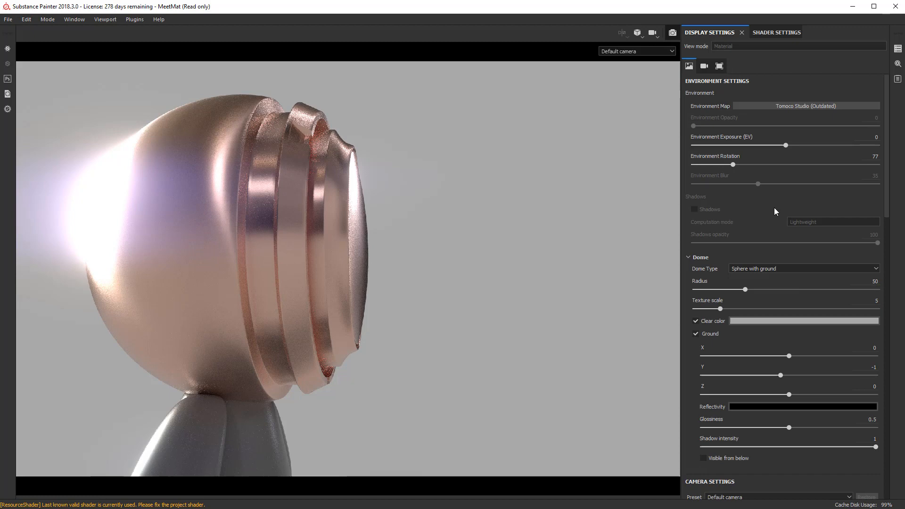
{"action": "left_click", "coordinate": [775, 33]}
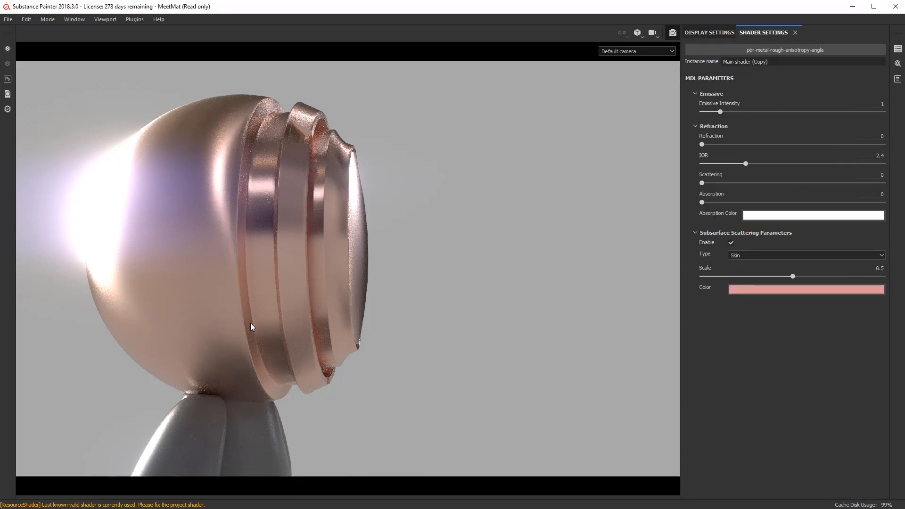
{"action": "mouse_move", "coordinate": [849, 35]}
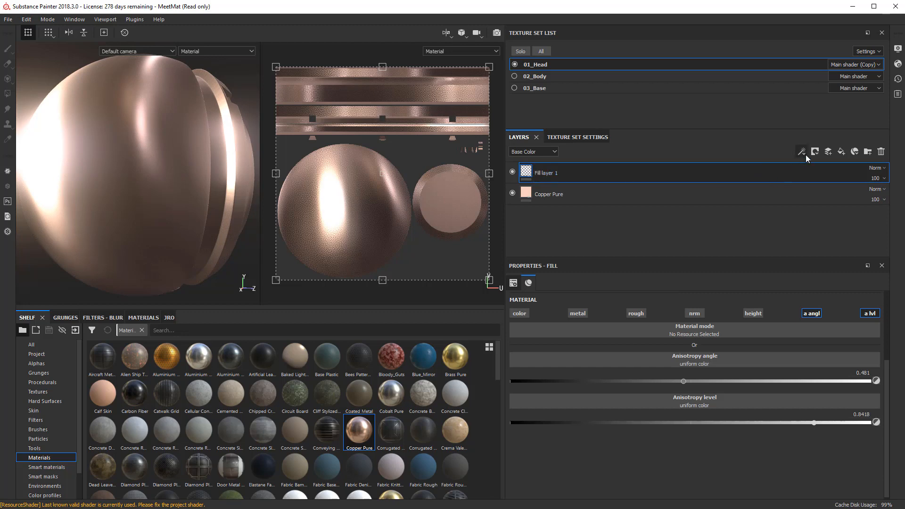
- Add a black mask to Fill layer 1 and insert a fill effect into it
{"action": "left_click", "coordinate": [814, 152]}
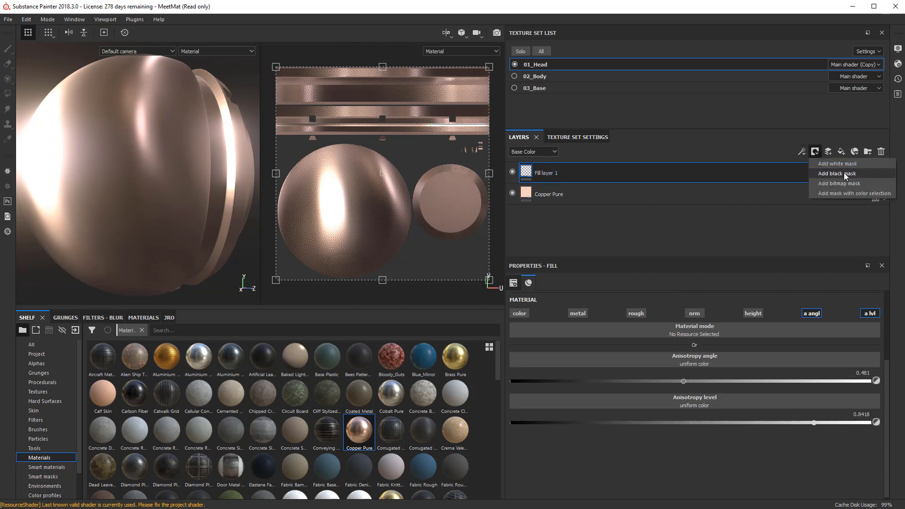
{"action": "mouse_move", "coordinate": [805, 151]}
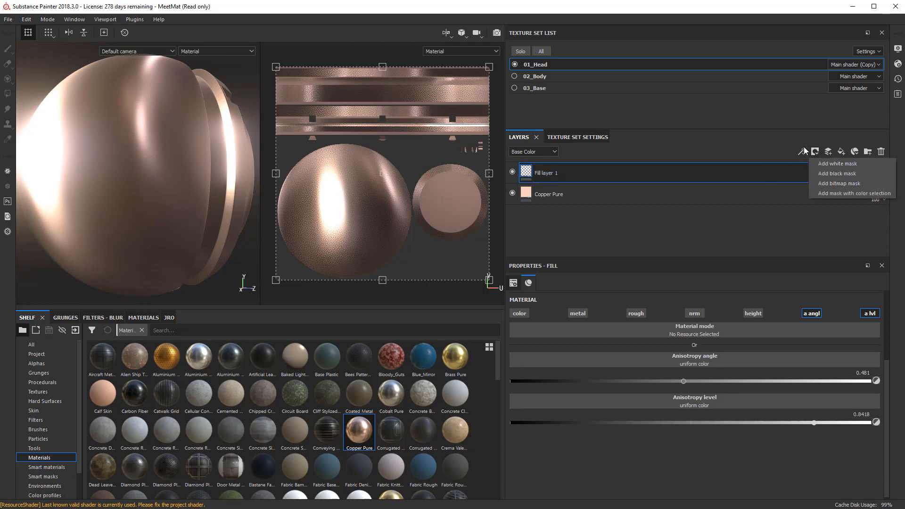
{"action": "left_click", "coordinate": [828, 164]}
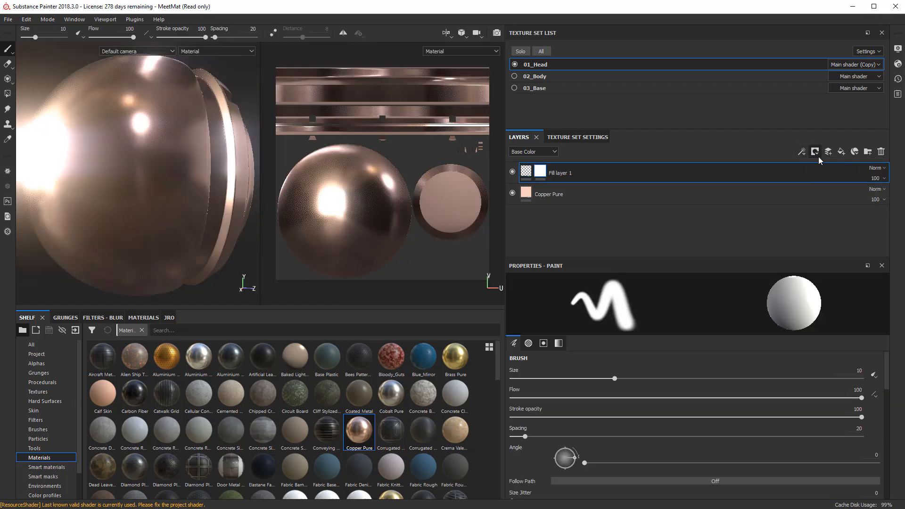
{"action": "left_click", "coordinate": [801, 151]}
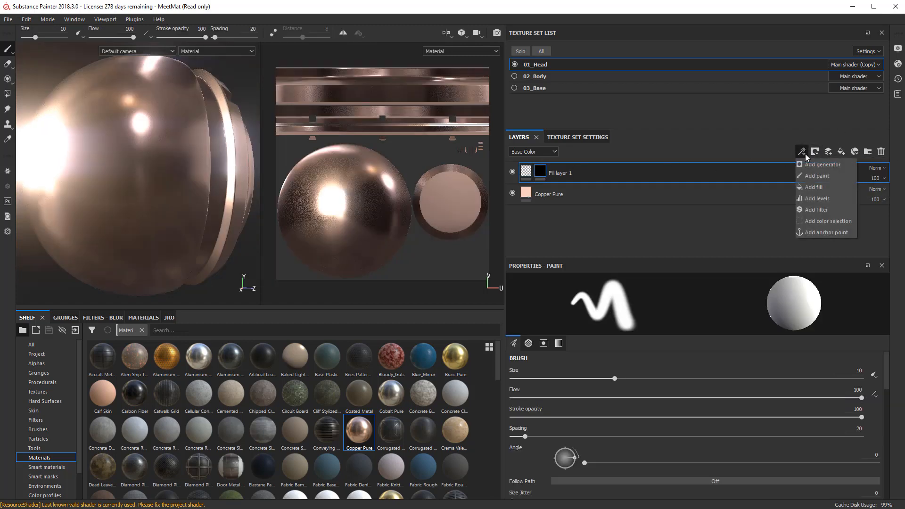
{"action": "left_click", "coordinate": [814, 187]}
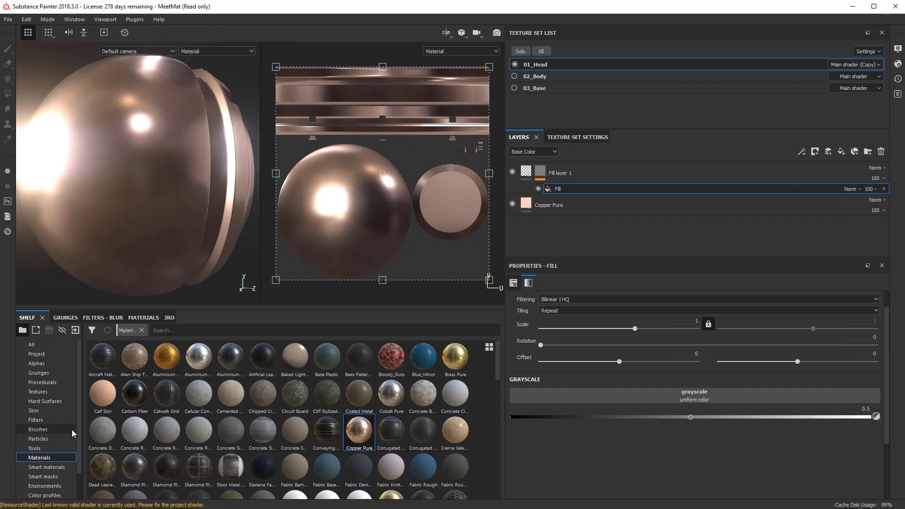
{"action": "left_click", "coordinate": [39, 373]}
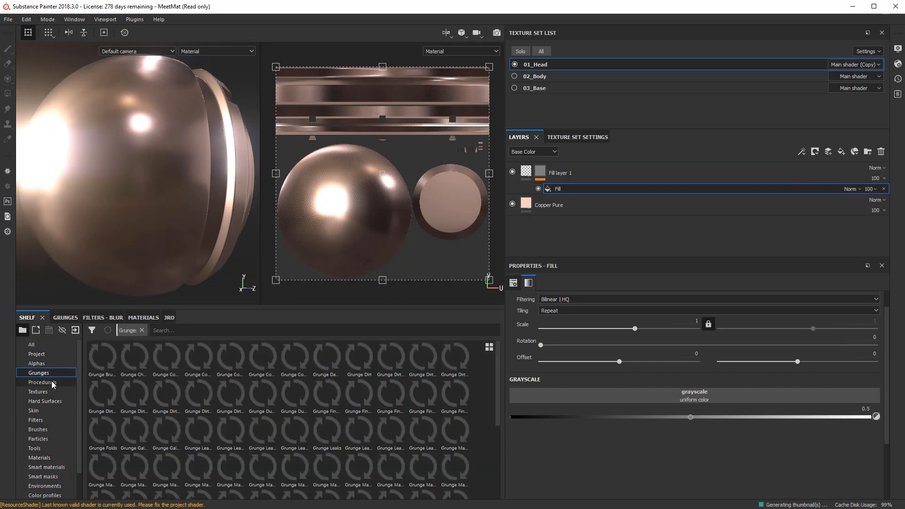
- Use the Checker 1 procedural at scale 17.65 as the mask's fill pattern
{"action": "left_click", "coordinate": [41, 383]}
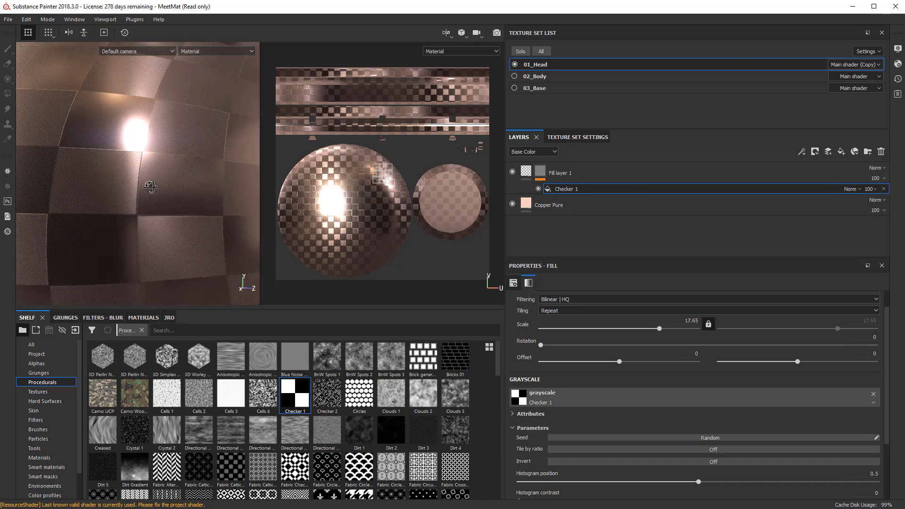
{"action": "left_click_drag", "start_coordinate": [149, 185], "coordinate": [123, 145]}
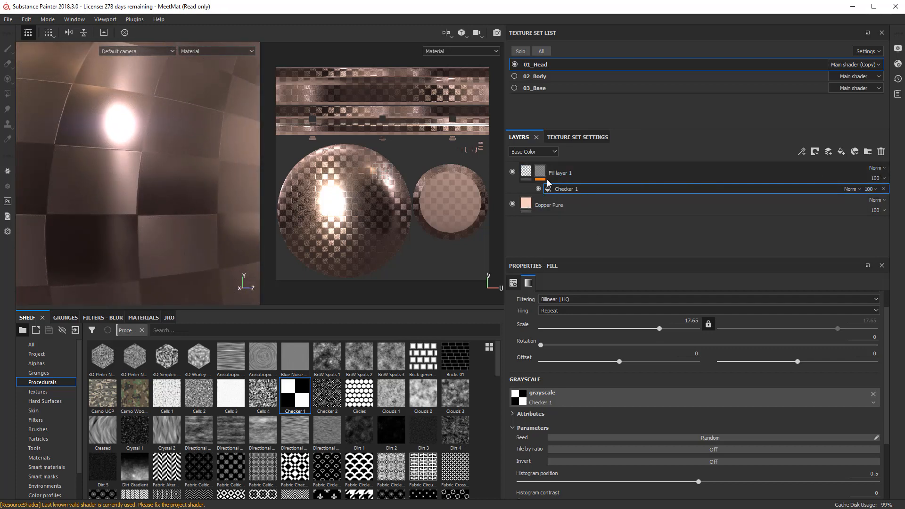
{"action": "mouse_move", "coordinate": [567, 181]}
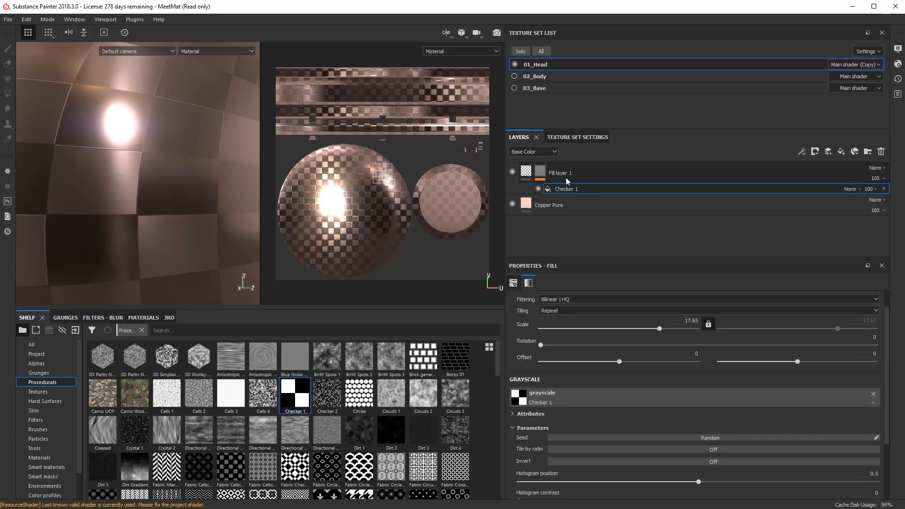
- Remove the checker mask, then delete Fill layer 1 itself
{"action": "right_click", "coordinate": [539, 172]}
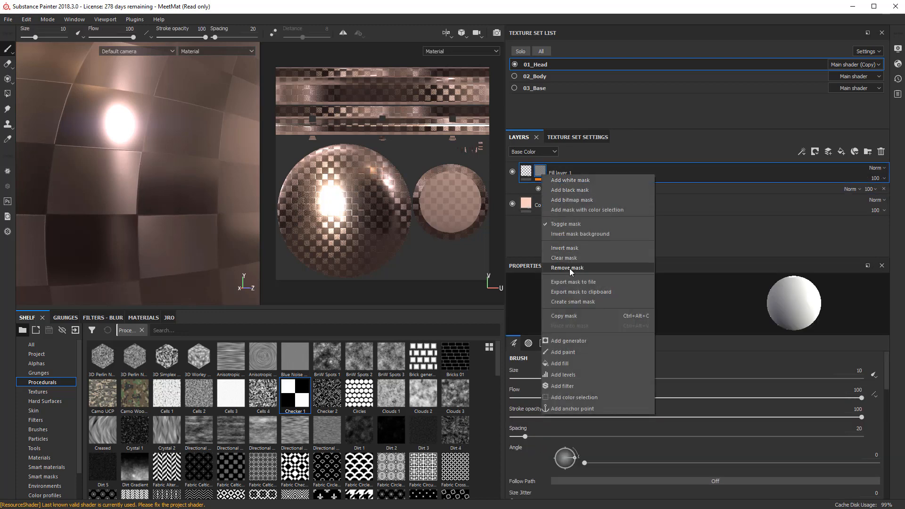
{"action": "left_click", "coordinate": [567, 268]}
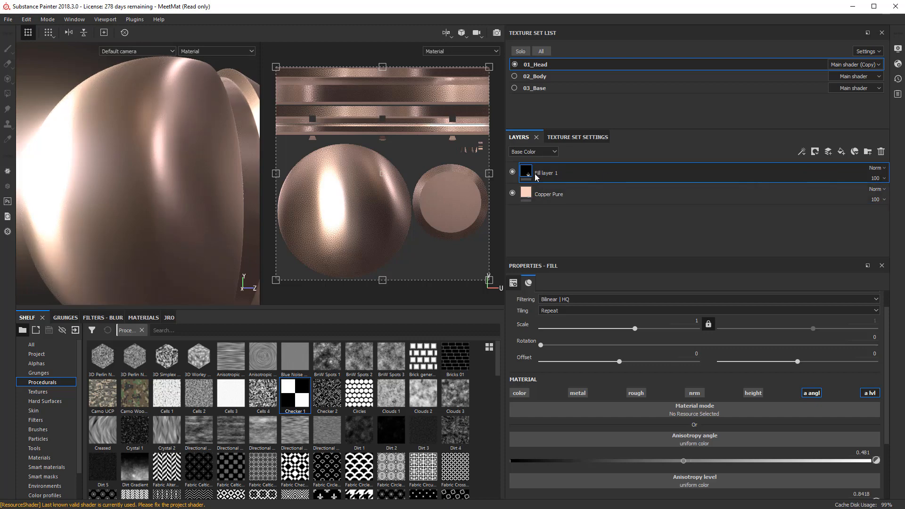
{"action": "mouse_move", "coordinate": [857, 179]}
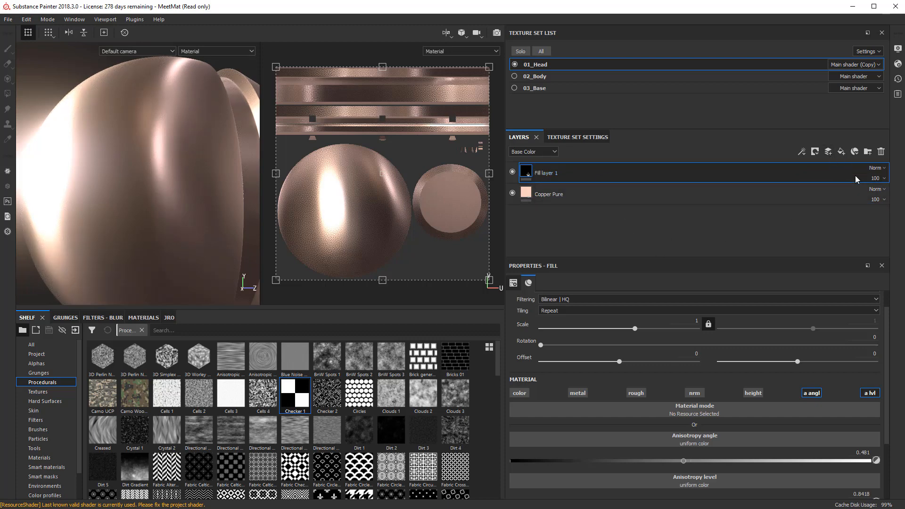
{"action": "mouse_move", "coordinate": [881, 152]}
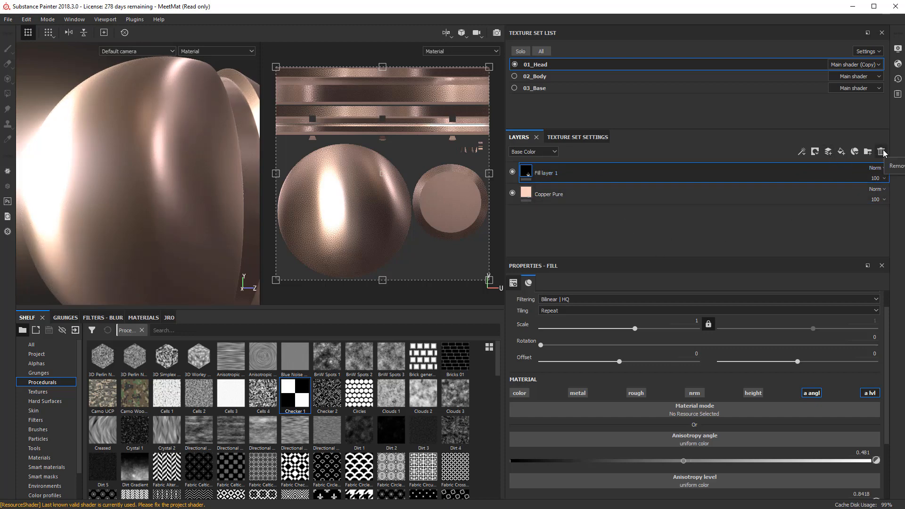
{"action": "left_click", "coordinate": [881, 151]}
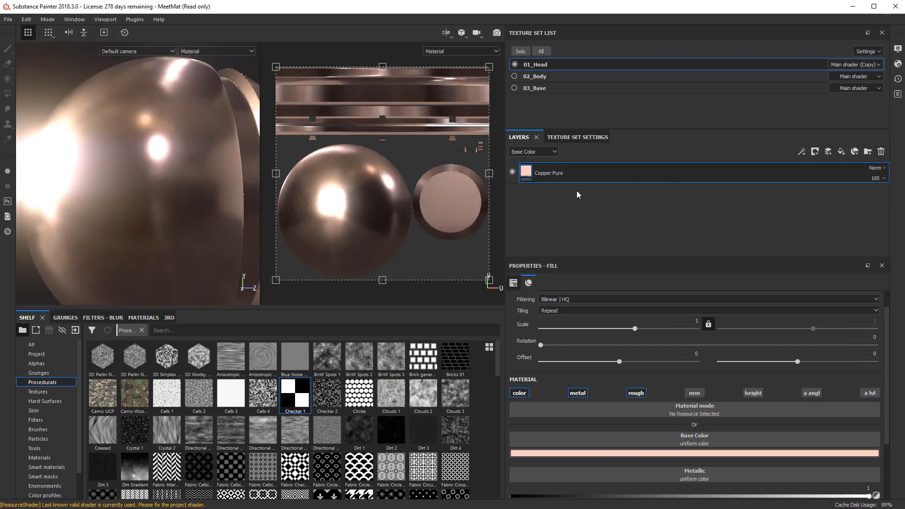
{"action": "mouse_move", "coordinate": [841, 151]}
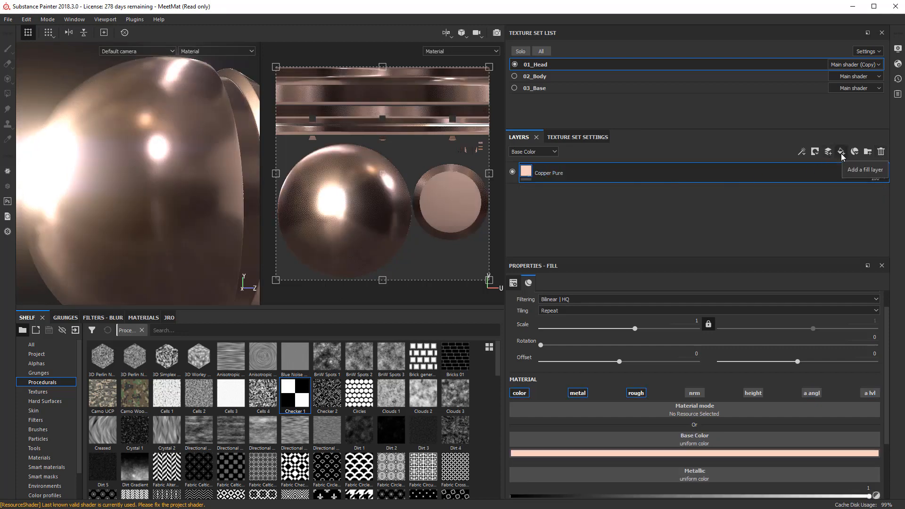
- Add Layer 1 above Copper Pure limited to height and anisotropy level, checking Copper Pure's 0.7516 anisotropy
{"action": "left_click", "coordinate": [840, 152]}
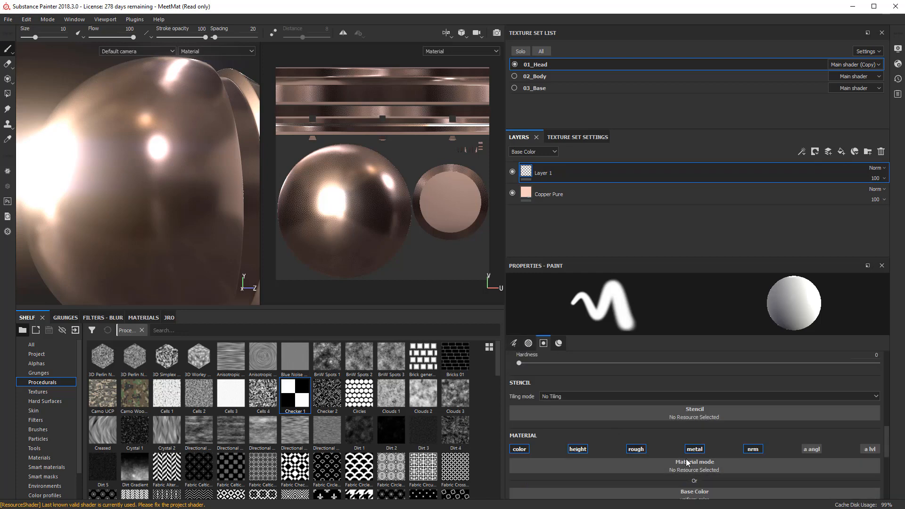
{"action": "scroll", "scroll_direction": "down", "scroll_amount": 3}
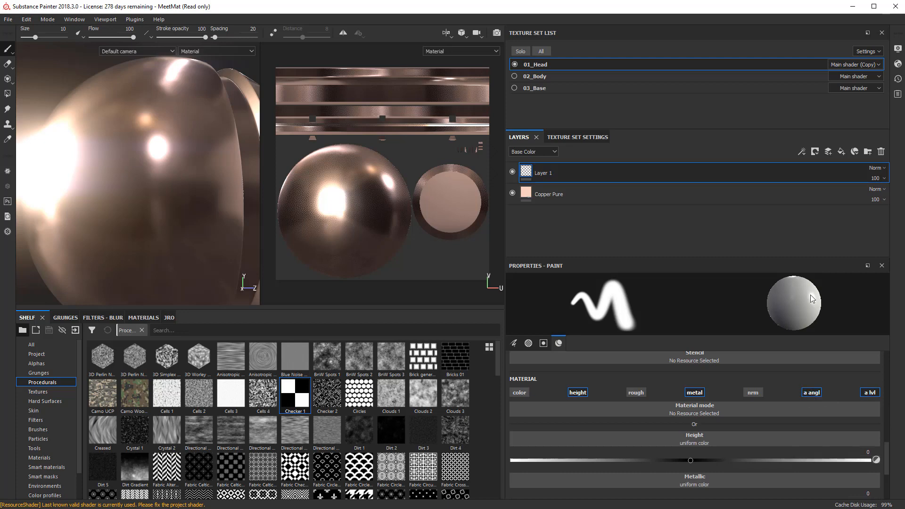
{"action": "left_click", "coordinate": [549, 193]}
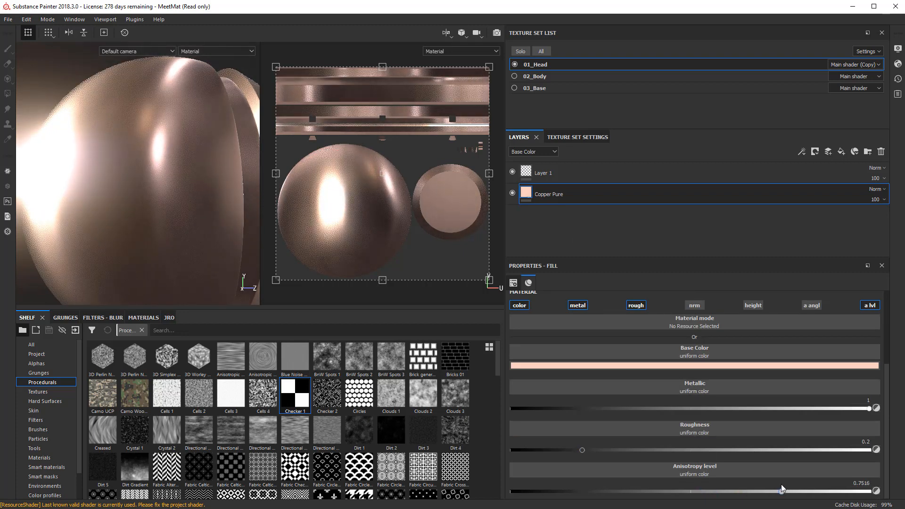
{"action": "left_click", "coordinate": [542, 172]}
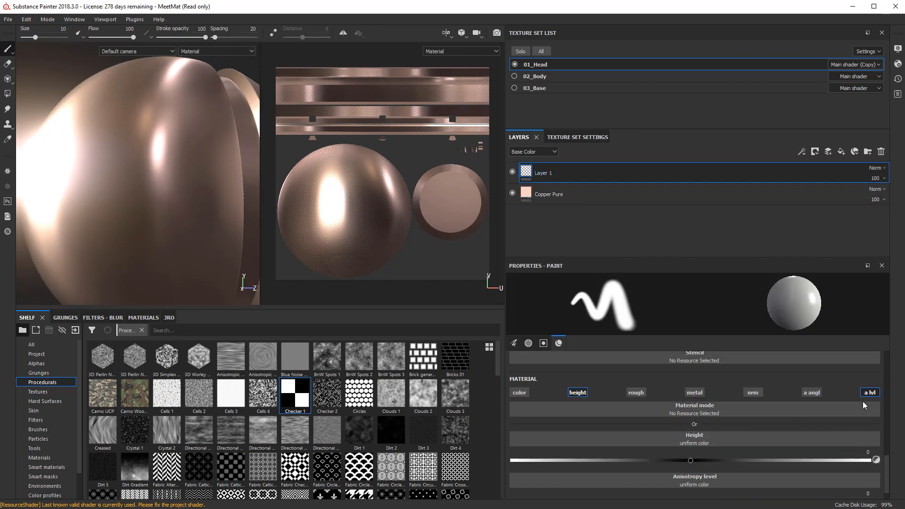
- Restrict Layer 1 to anisotropy angle and set a softer, thin brush for painting strokes
{"action": "left_click", "coordinate": [811, 392]}
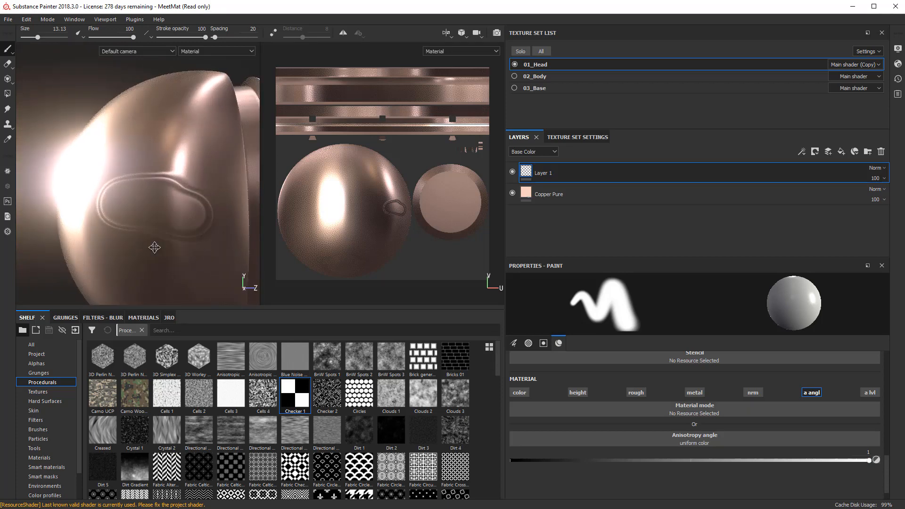
{"action": "left_click", "coordinate": [154, 222]}
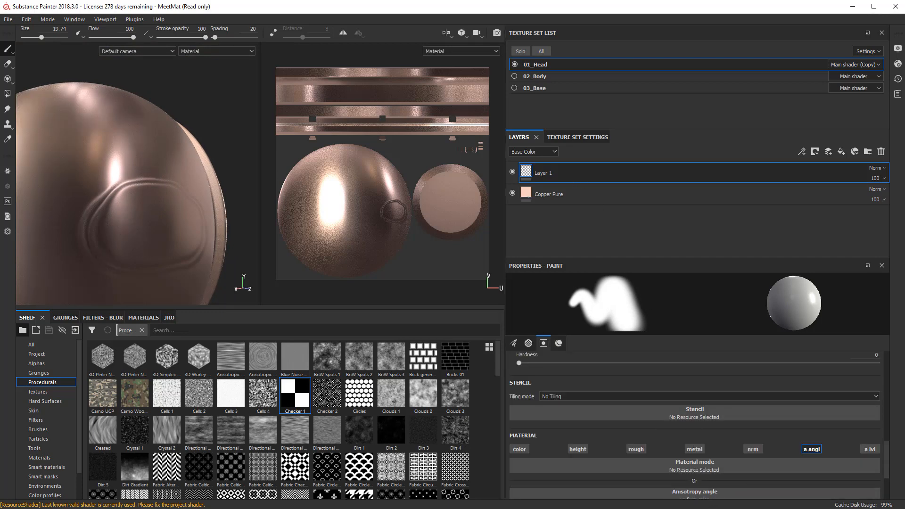
{"action": "left_click", "coordinate": [146, 224]}
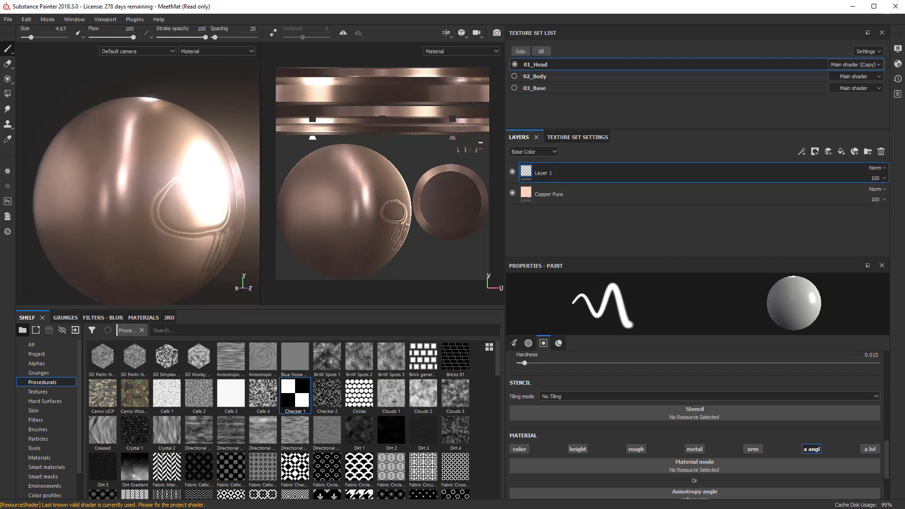
{"action": "mouse_move", "coordinate": [543, 375]}
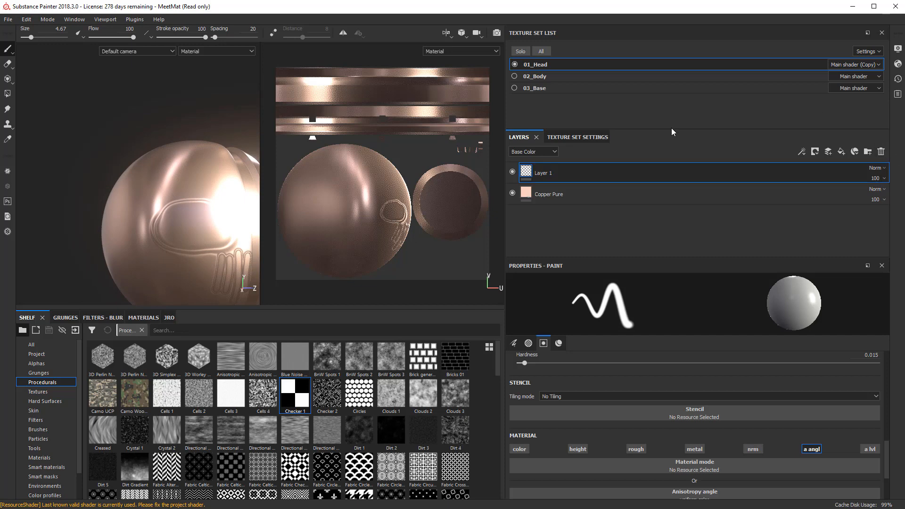
- Show the head texture set's channels in Texture Set Settings and open the add-channel list
{"action": "left_click", "coordinate": [576, 137]}
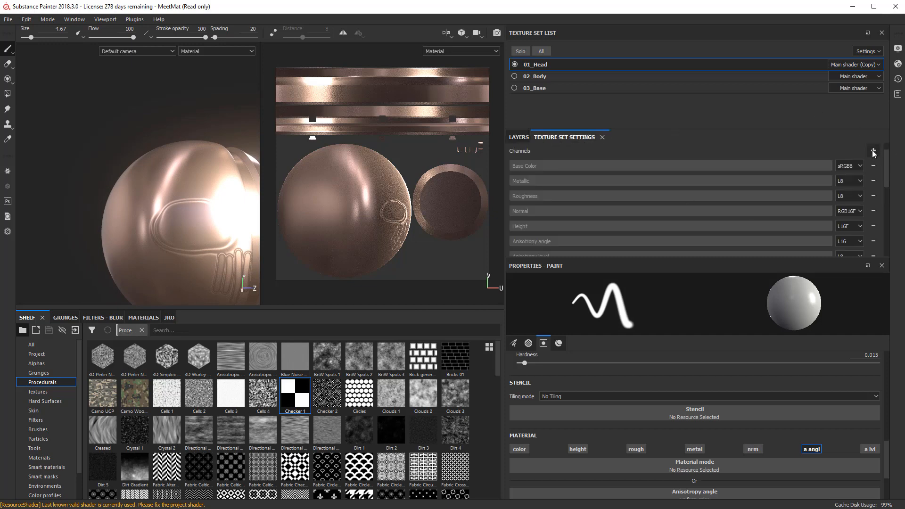
{"action": "left_click", "coordinate": [873, 151]}
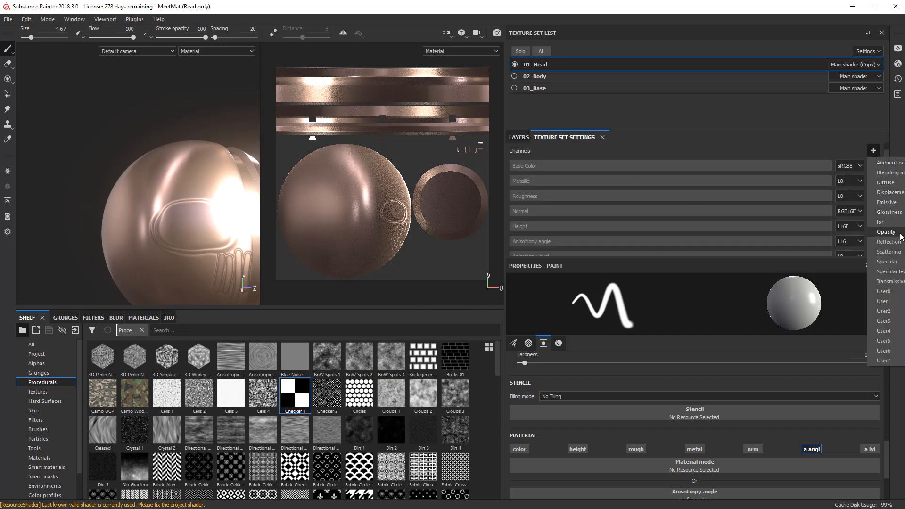
{"action": "mouse_move", "coordinate": [889, 282]}
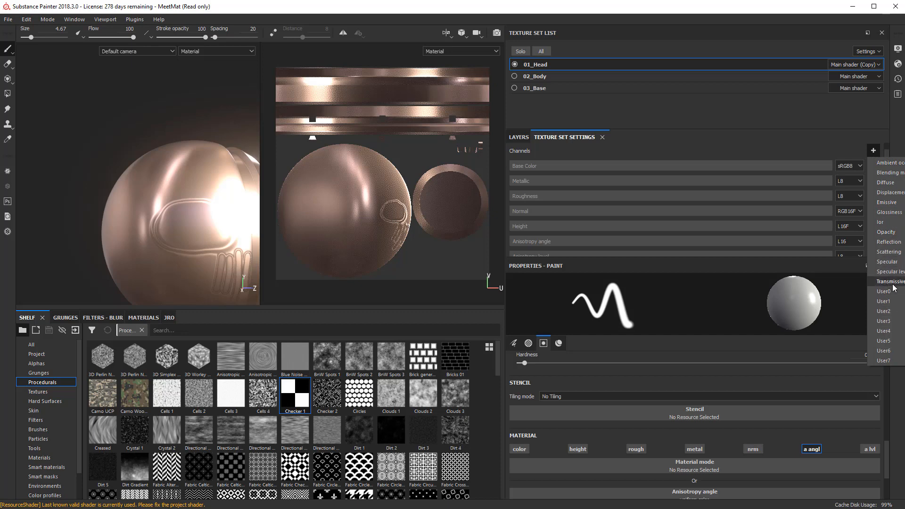